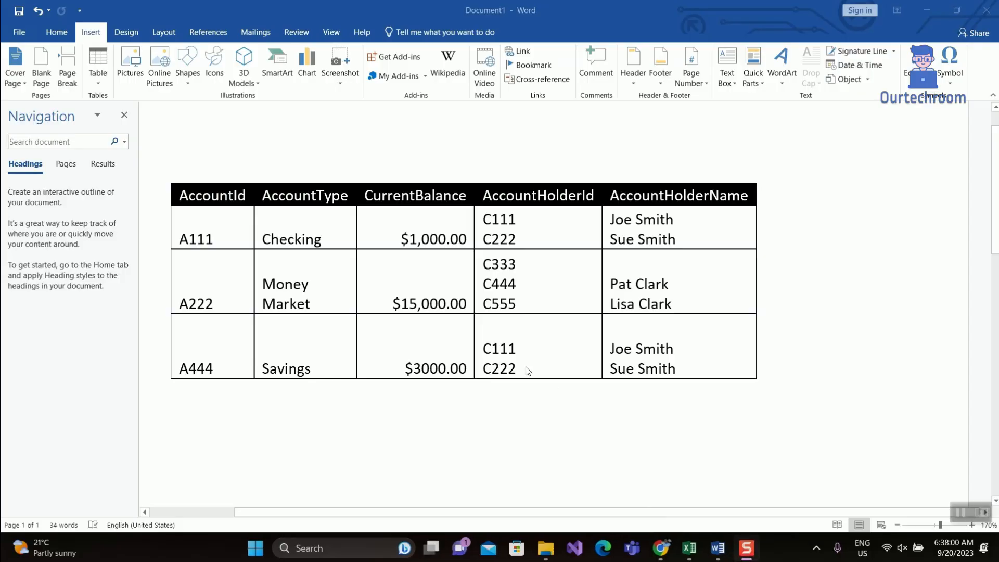
mouse_move(356, 223)
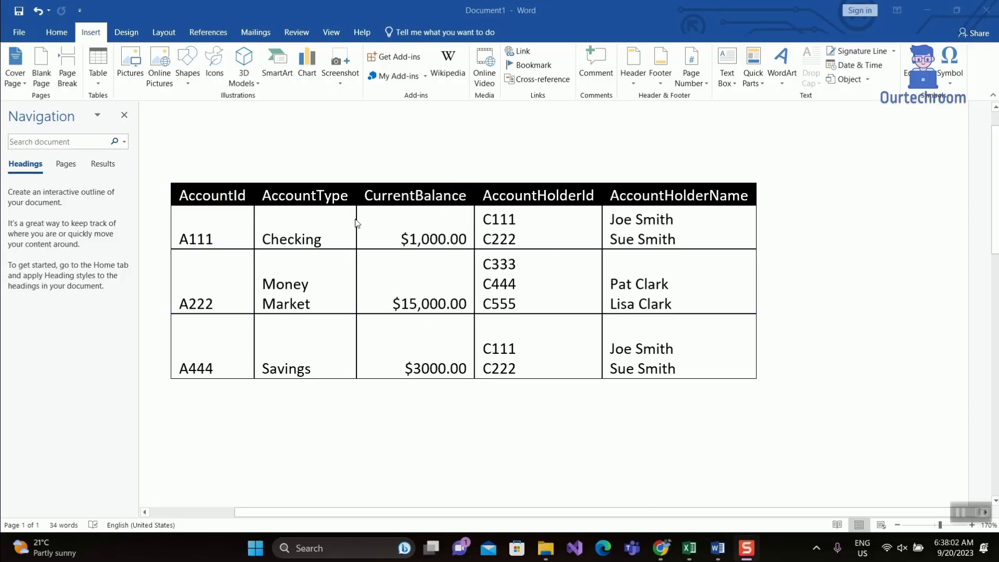
mouse_move(688, 548)
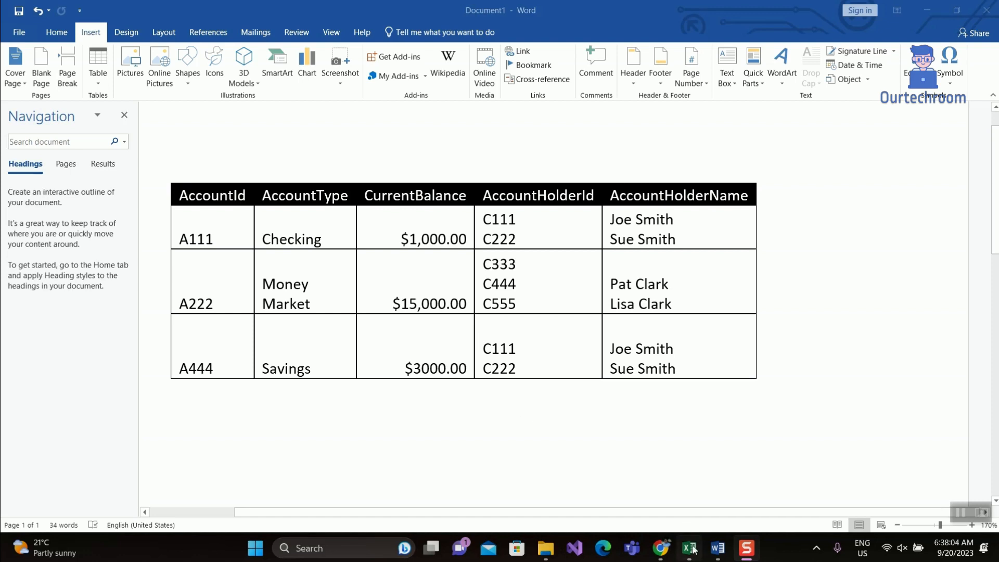
- Paste the Word account table at A1 in Excel, inspect holder id cell D2, then return to Word
left_click(687, 548)
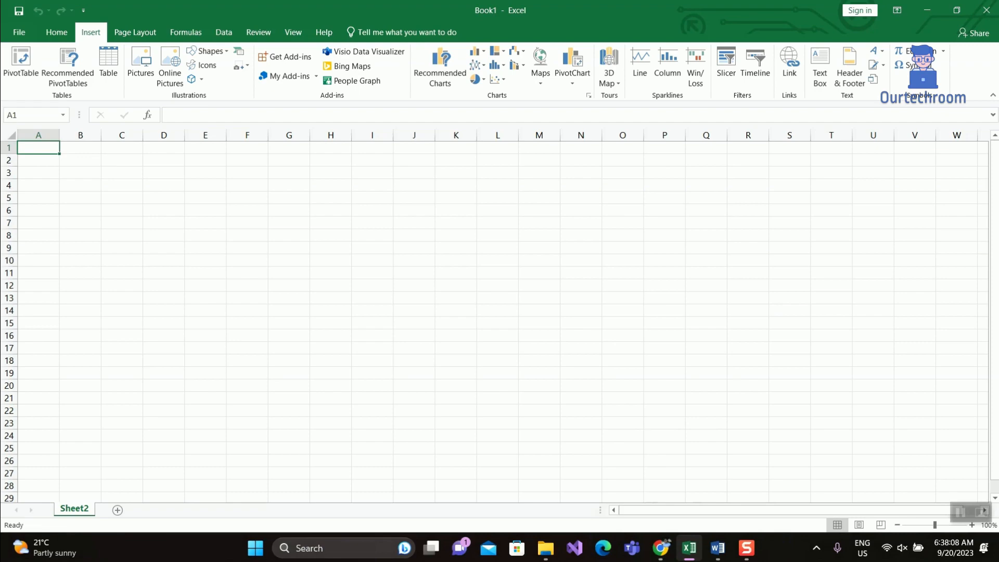
left_click(716, 553)
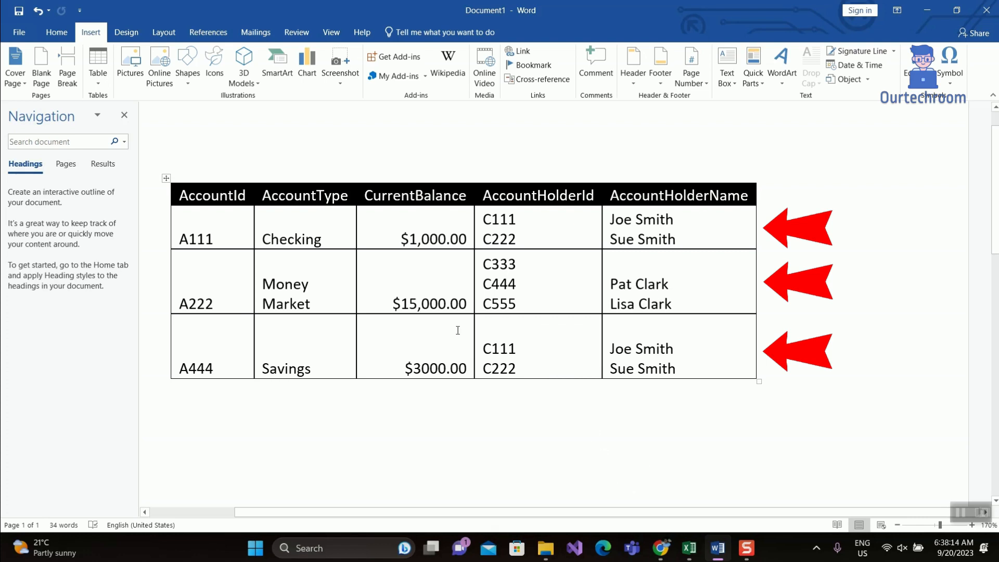
mouse_move(167, 180)
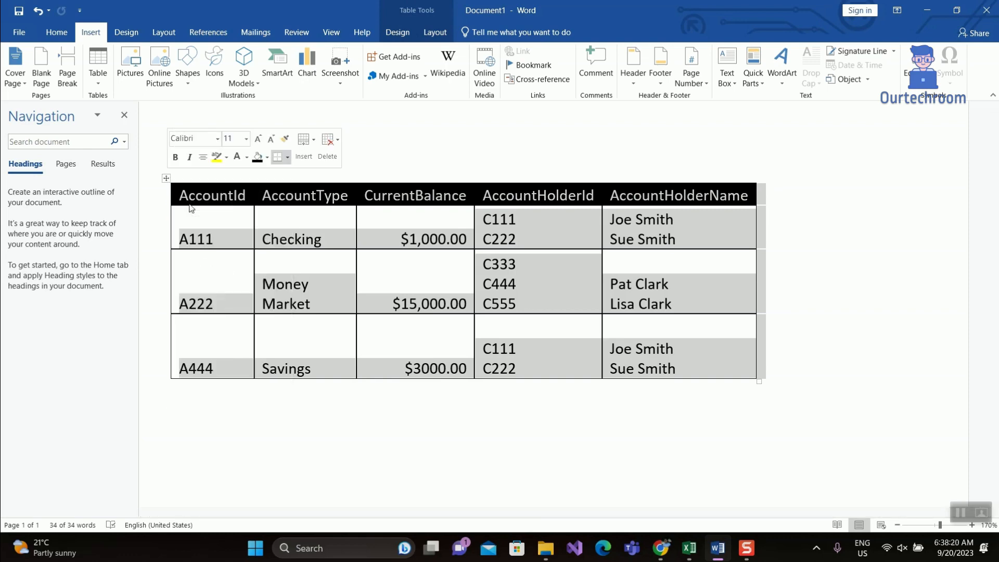
left_click(689, 547)
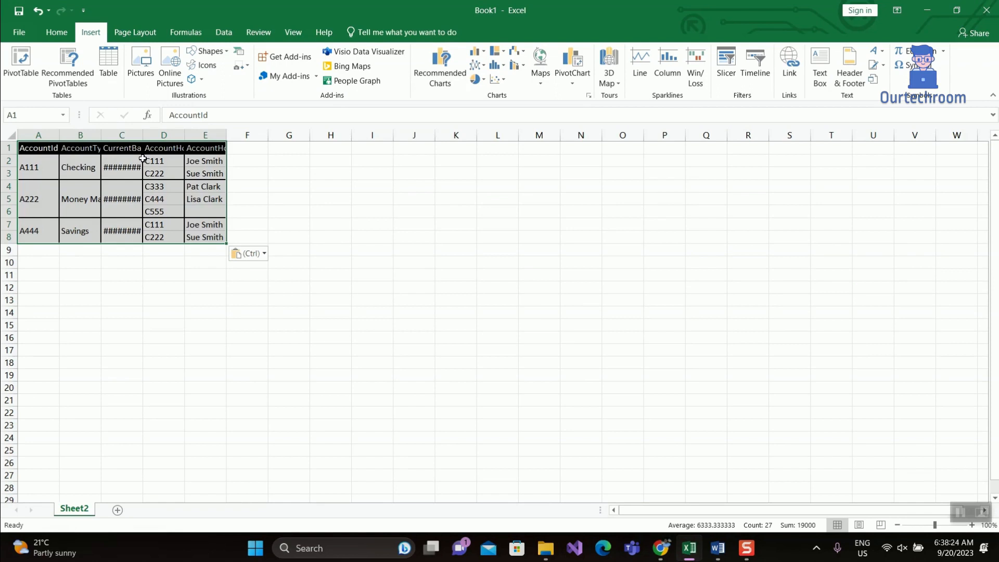
left_click(163, 160)
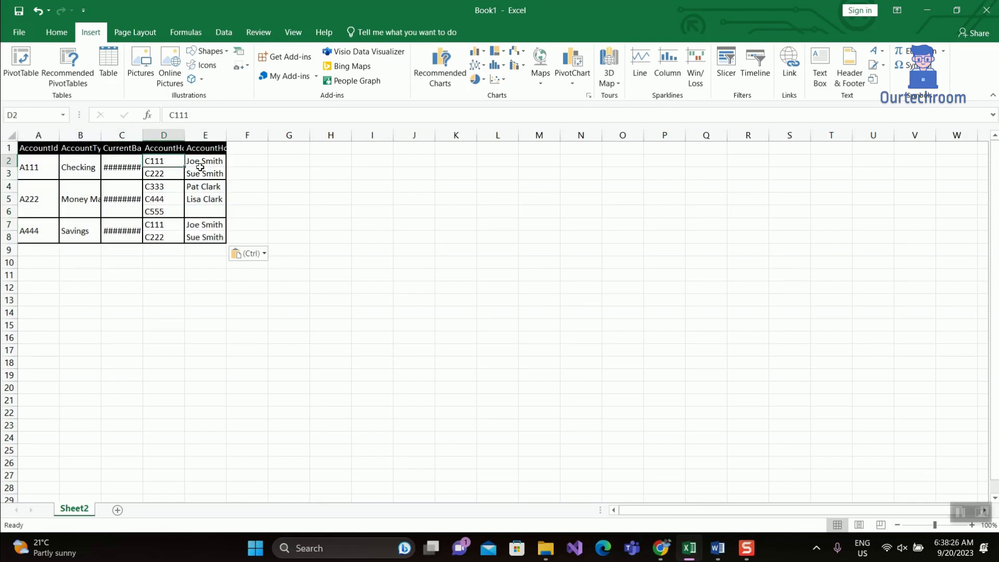
left_click(288, 186)
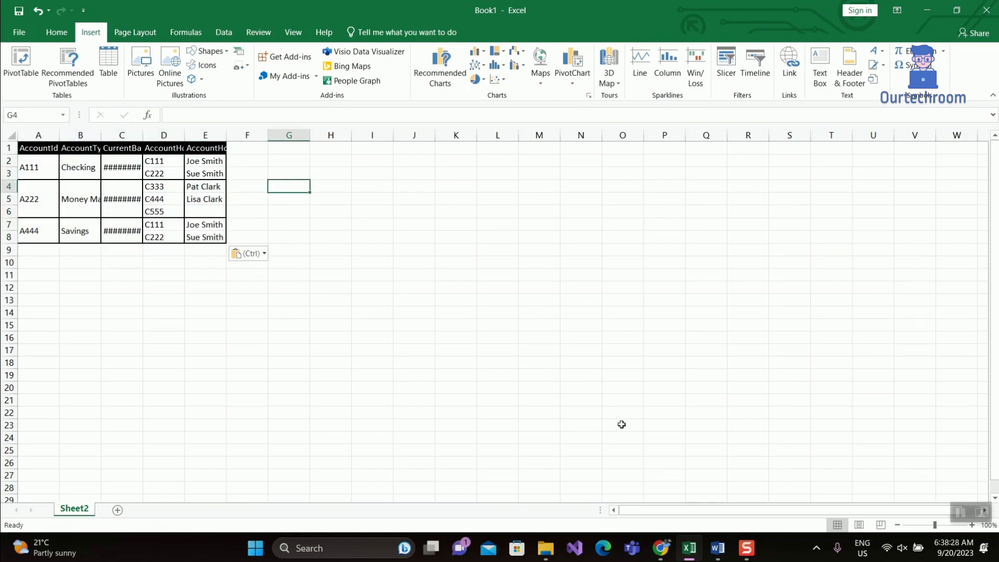
left_click(716, 548)
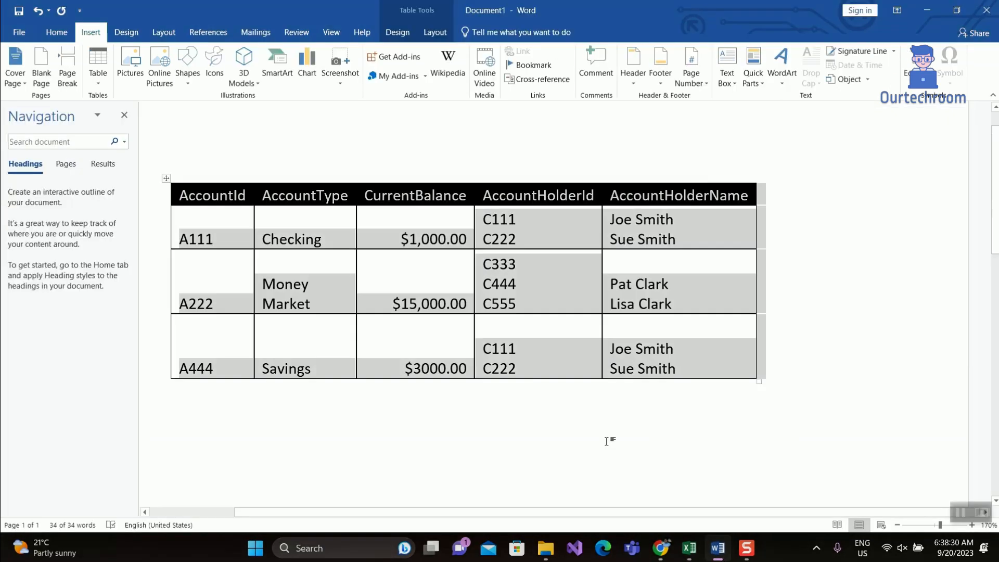
mouse_move(682, 484)
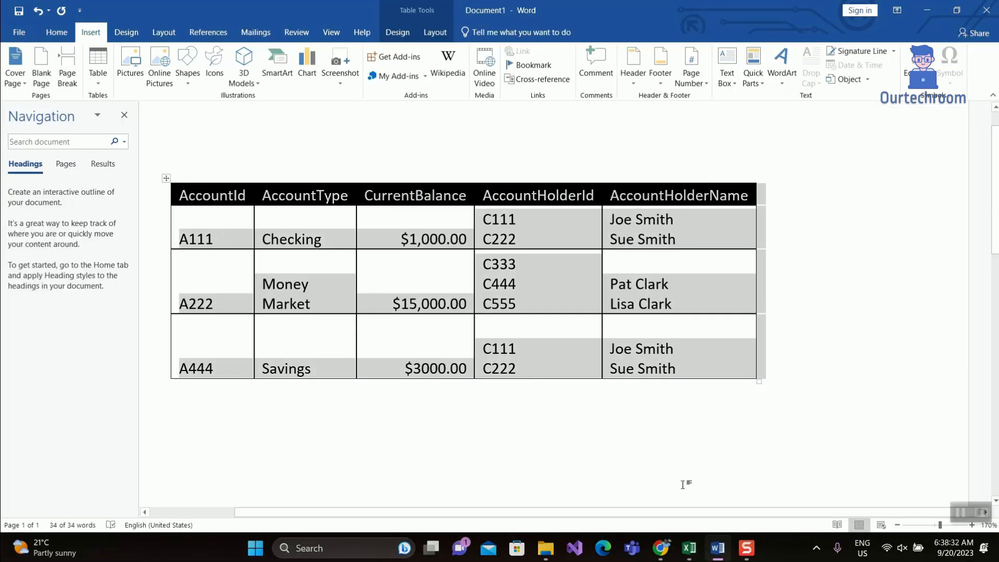
- Switch to Google Sheets and paste the Word table at A2, one row per account
left_click(662, 548)
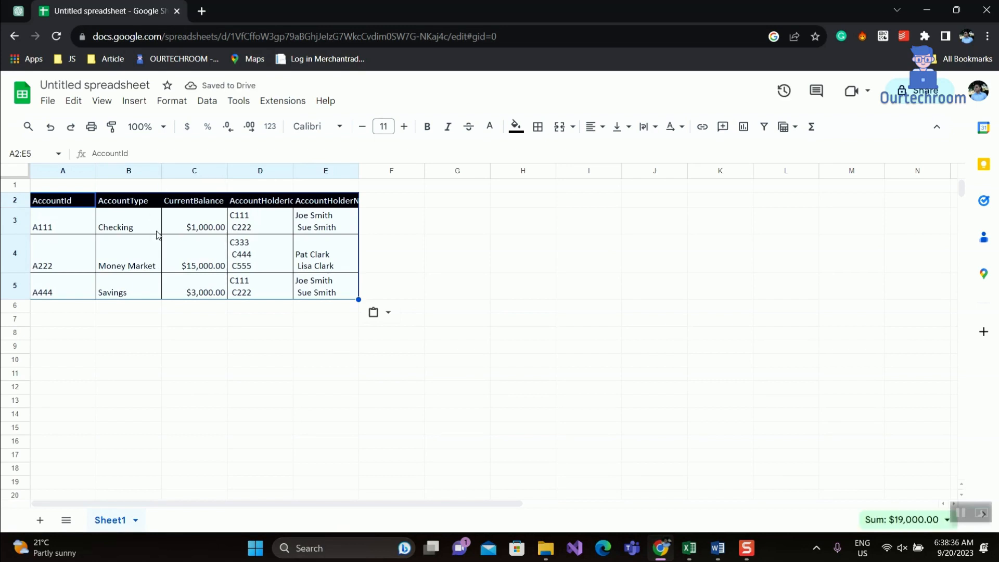
mouse_move(208, 198)
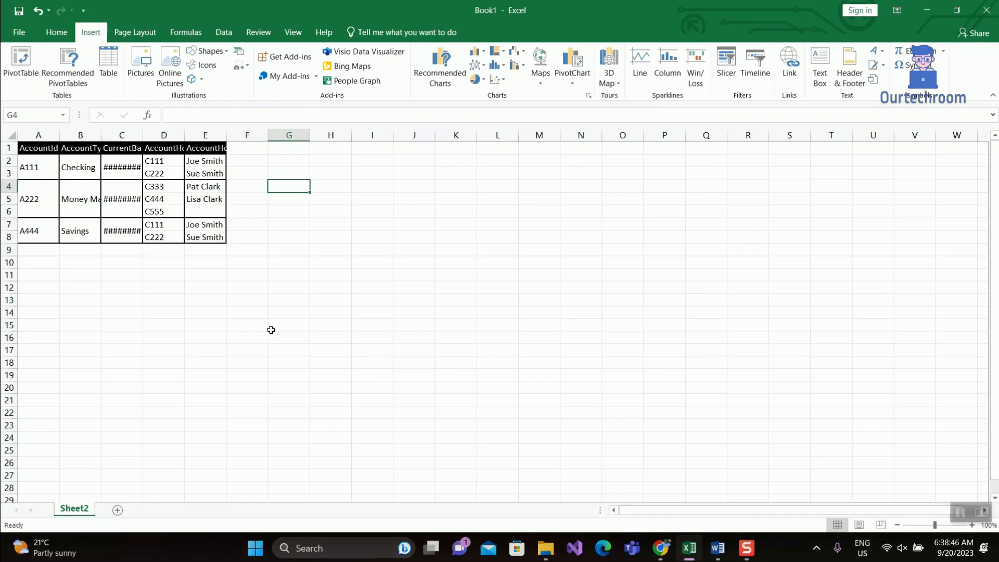
- Paste the Google Sheets range into Excel at A11, giving one row per account
key("ctrl+v")
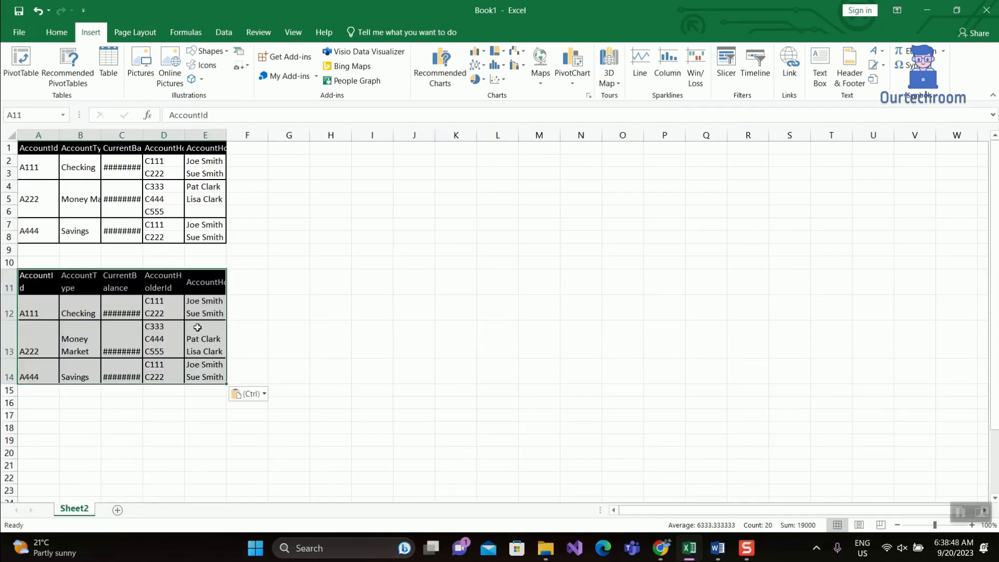
left_click(287, 338)
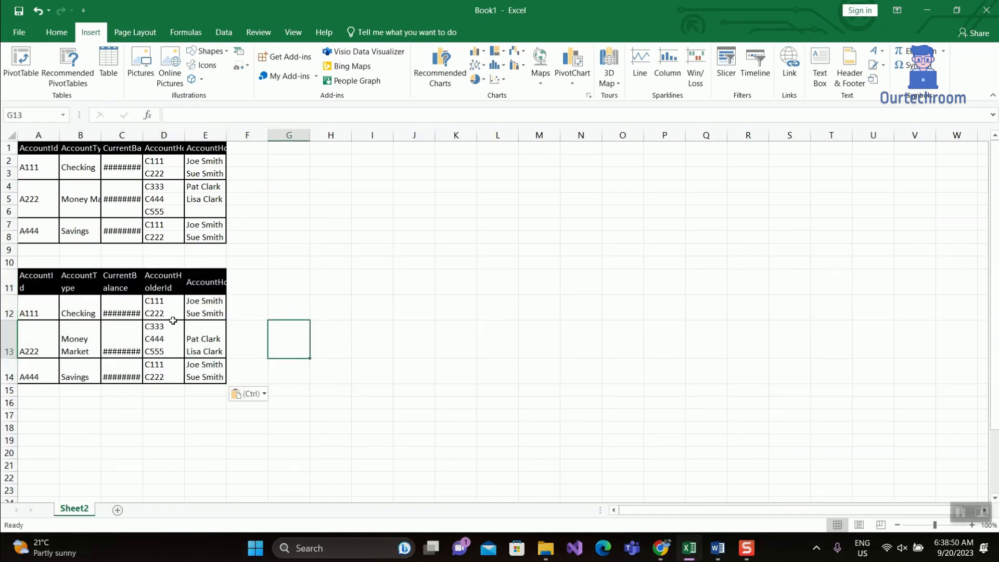
mouse_move(321, 248)
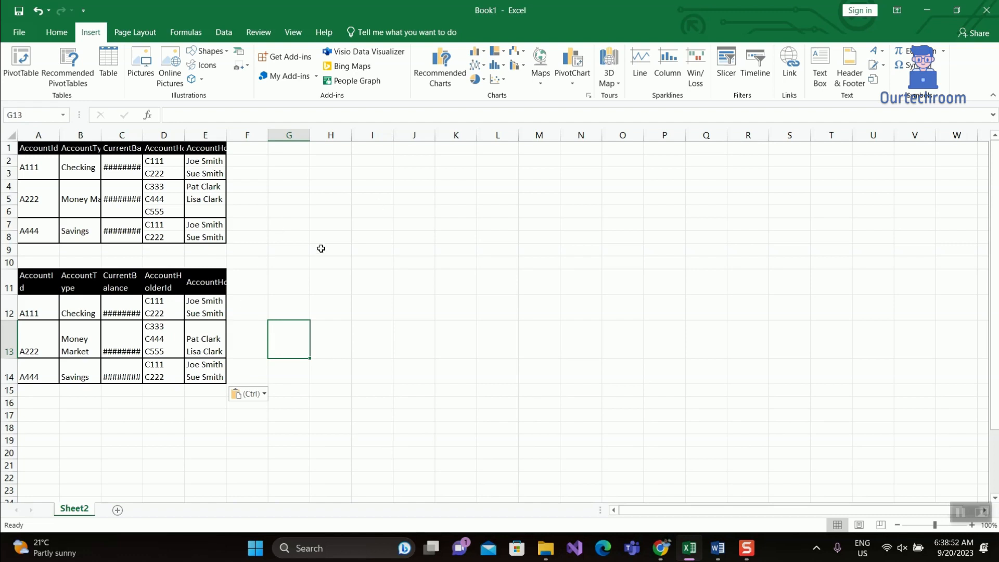
mouse_move(256, 202)
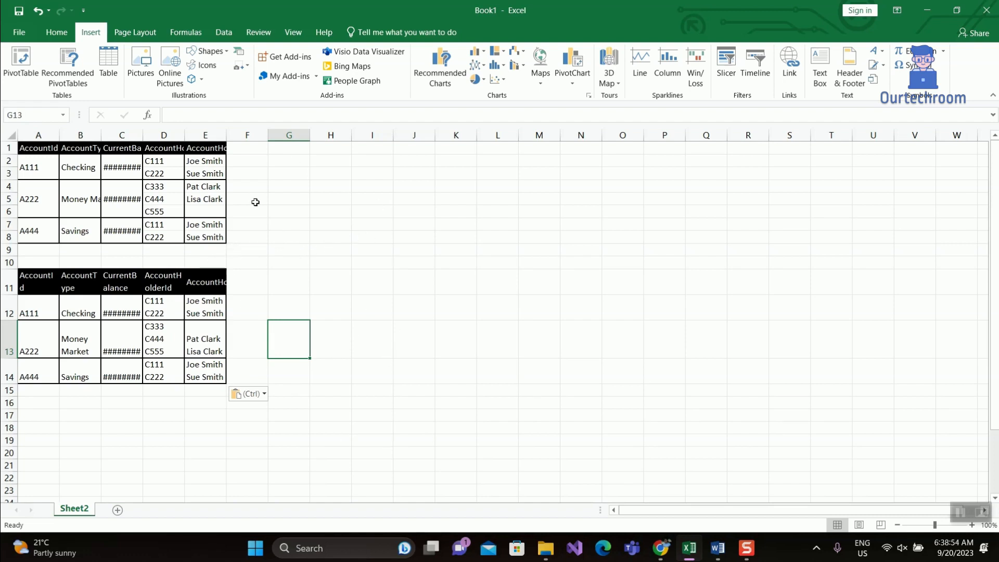